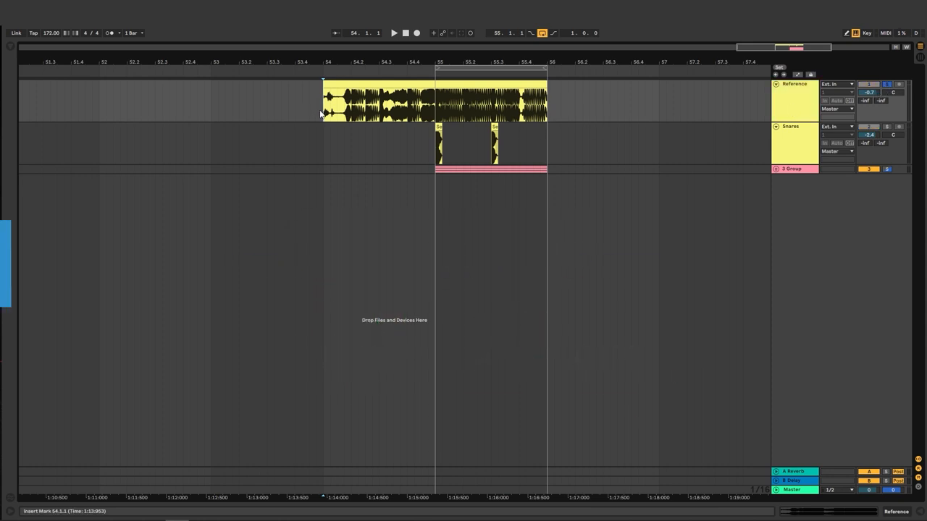
Insert three instrument tracks under the group with pink MIDI clips matching the snare bars
{"action": "left_click", "coordinate": [394, 32]}
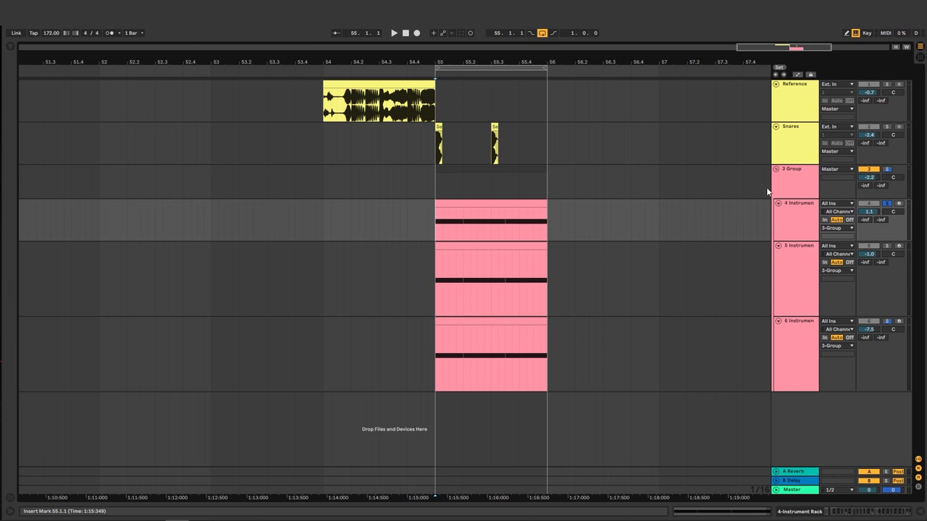
{"action": "left_click", "coordinate": [394, 32]}
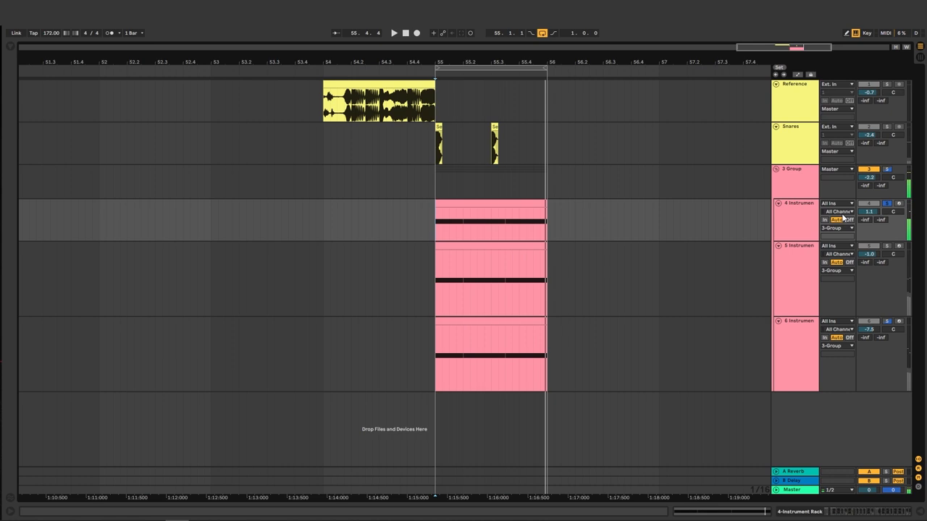
{"action": "left_click", "coordinate": [394, 32]}
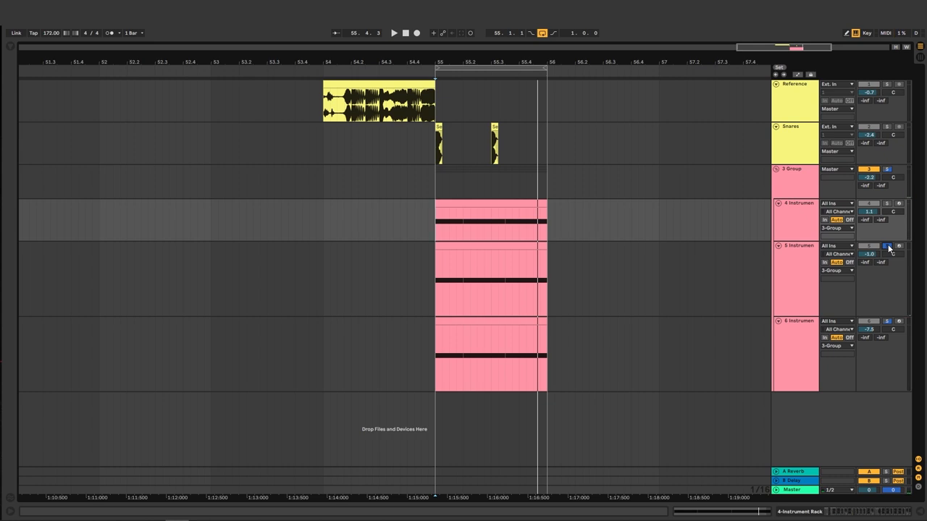
{"action": "left_click", "coordinate": [393, 32]}
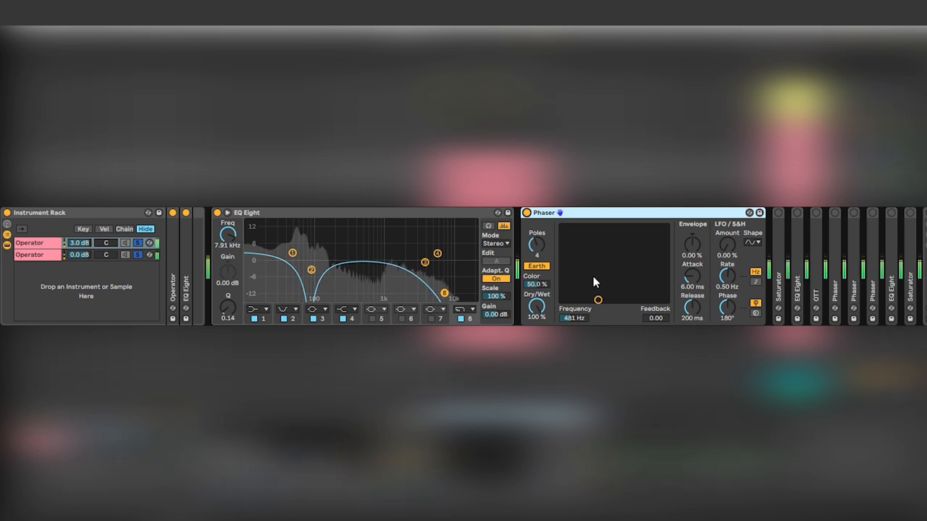
Shape a deep notch on the EQ Eight band points after the Operator rack
{"action": "left_click_drag", "start_coordinate": [596, 298], "coordinate": [600, 281]}
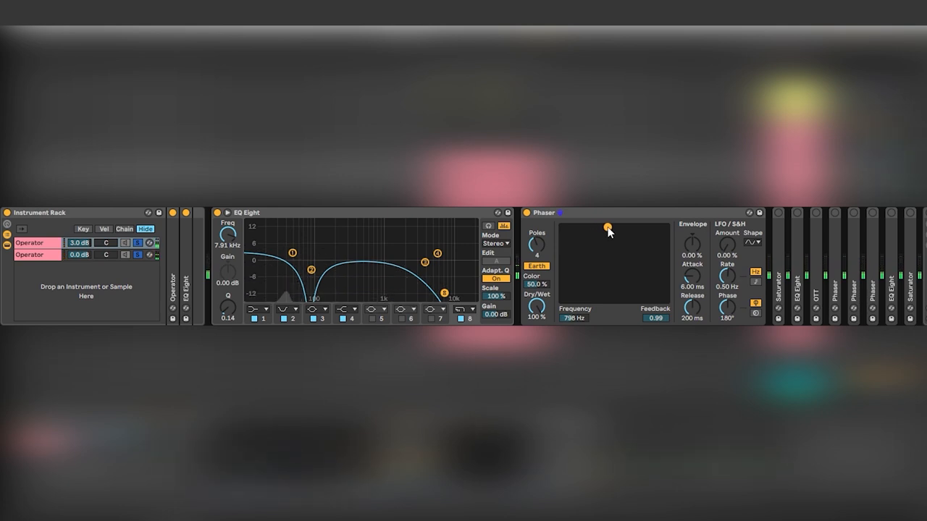
{"action": "left_click_drag", "start_coordinate": [606, 228], "coordinate": [598, 299]}
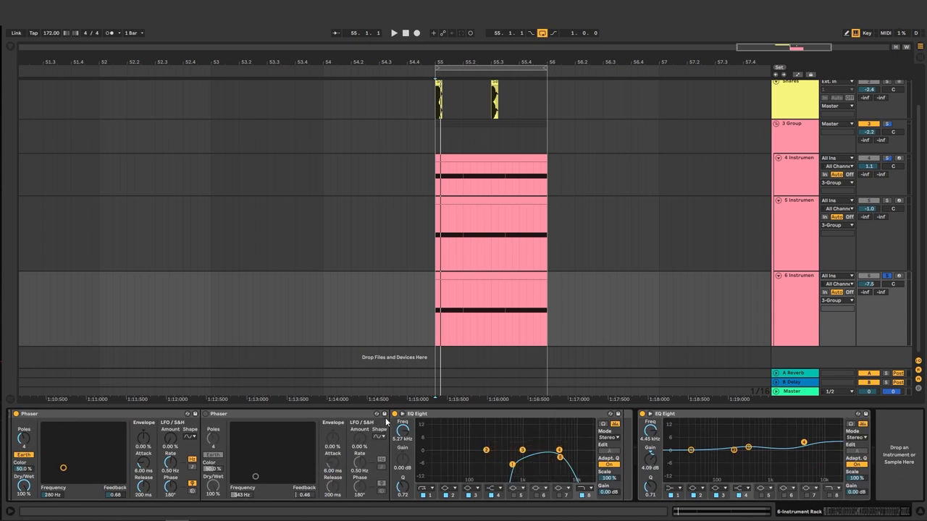
Return to the arrangement showing reference and snare audio above the three pink MIDI clips
{"action": "left_click", "coordinate": [394, 32]}
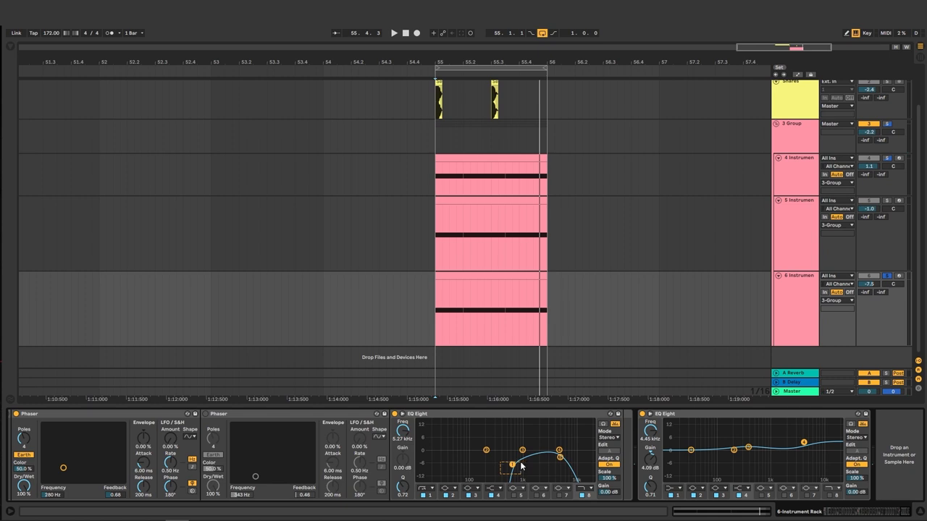
{"action": "left_click", "coordinate": [394, 32]}
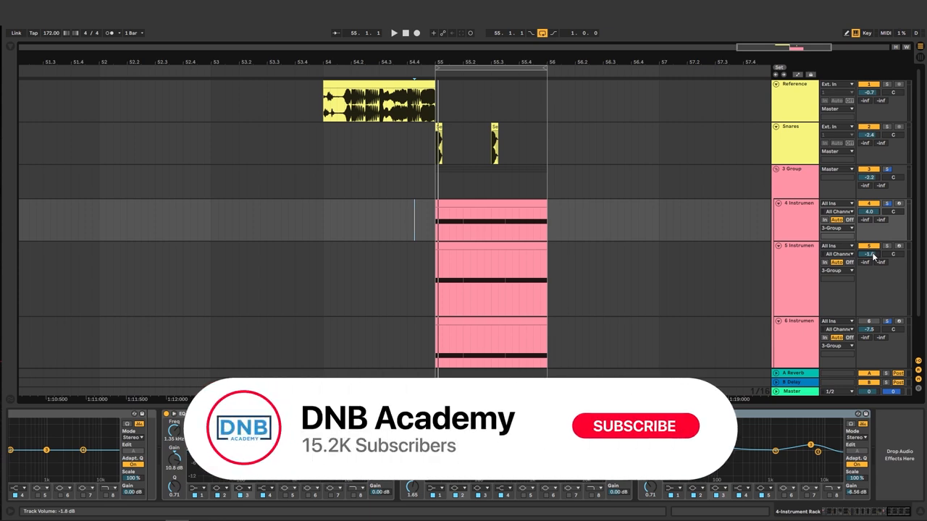
Select the instrument rack track in Arrangement View beneath the group
{"action": "left_click", "coordinate": [634, 426]}
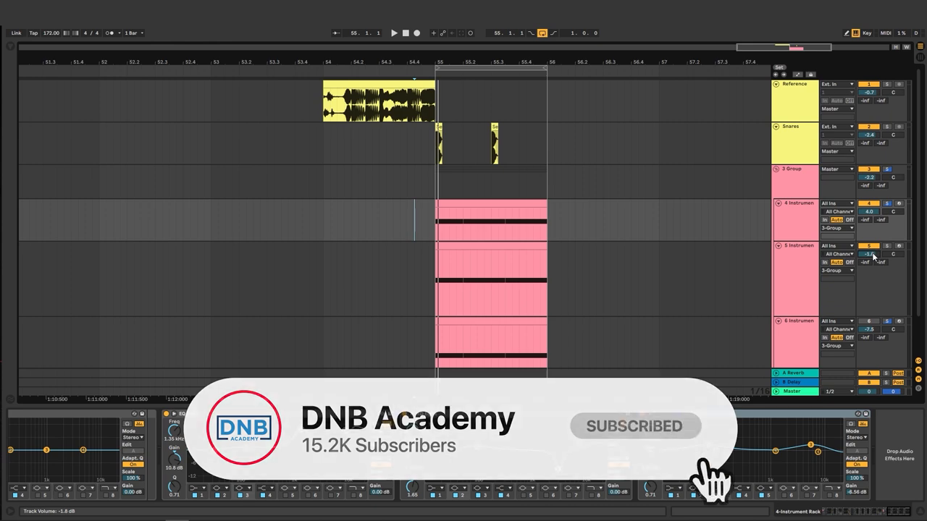